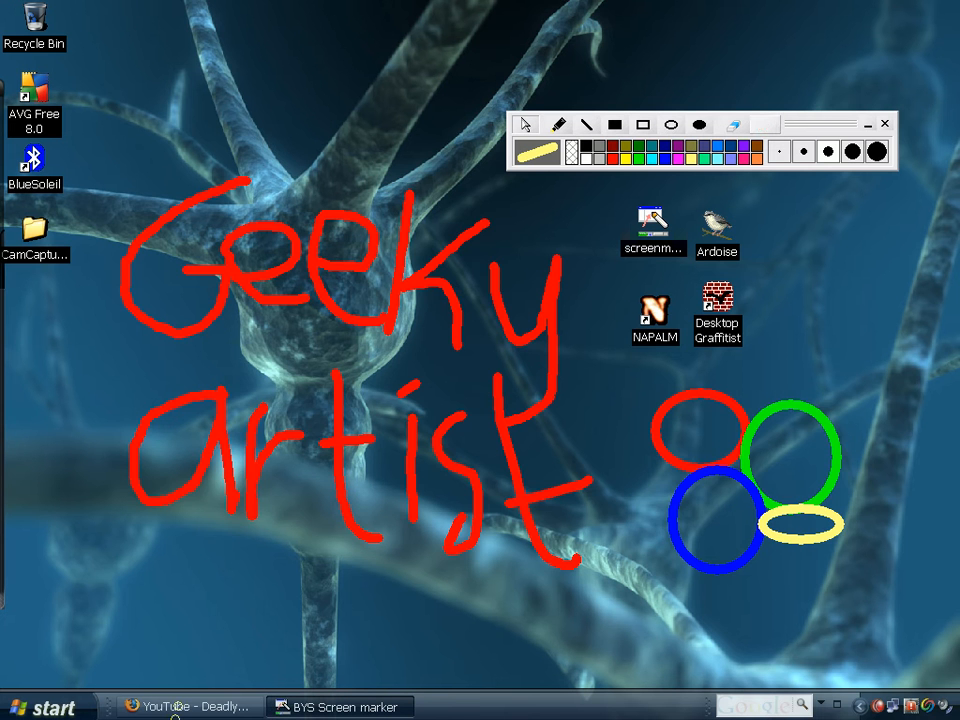
Step: Close BYS Screen Marker, discarding the red 'Geeky artist' writing and coloured circles
{"action": "left_click", "coordinate": [740, 123]}
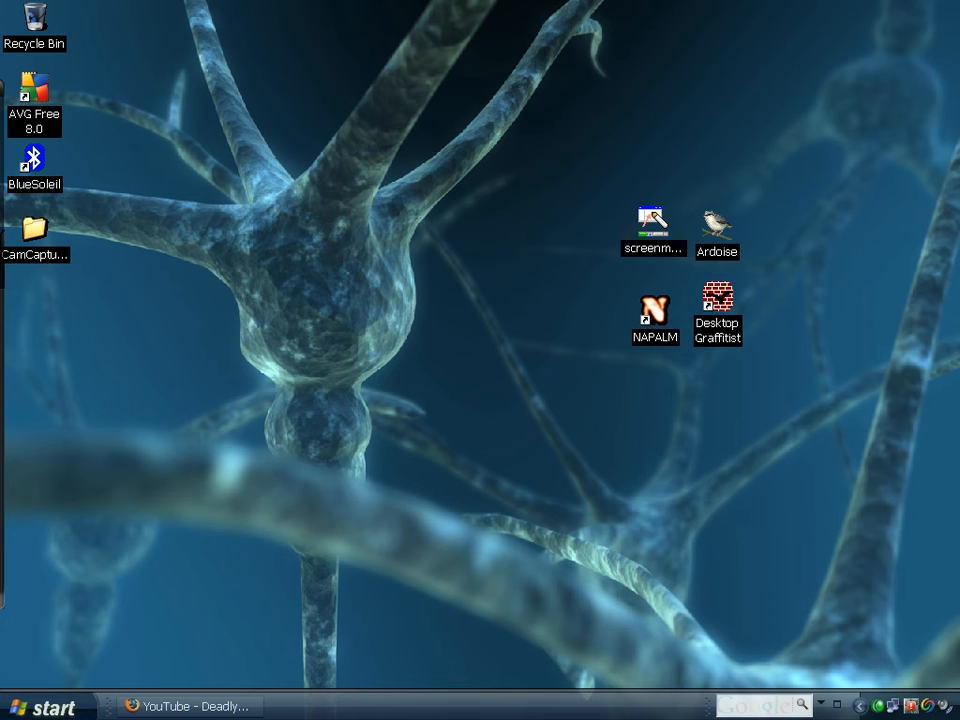
Step: Launch Ardoise from its desktop icon and draw a test chalk stroke on the slate
{"action": "left_click", "coordinate": [717, 224]}
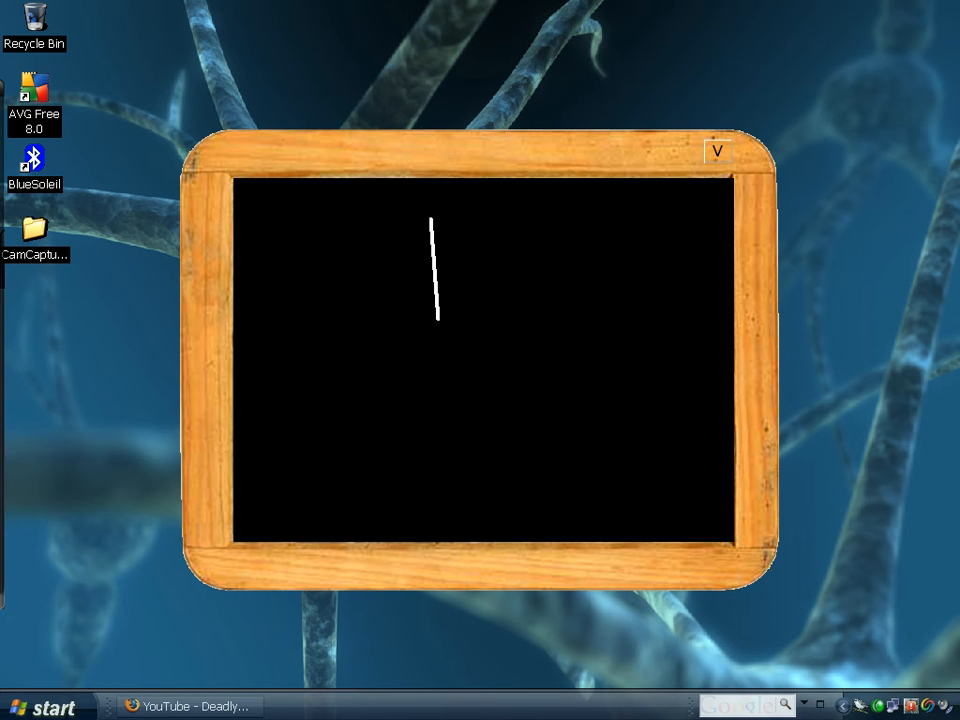
{"action": "left_click_drag", "start_coordinate": [348, 325], "coordinate": [445, 412]}
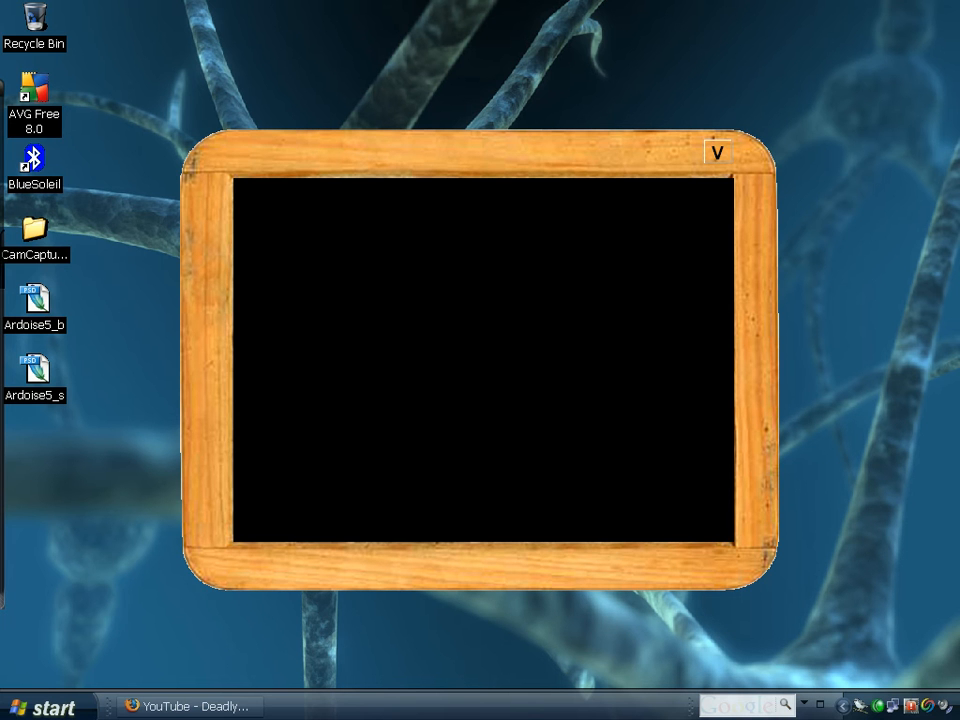
Step: Handwrite 'geeky' and 'artist' on two lines in chalk on the slate
{"action": "left_click_drag", "start_coordinate": [340, 240], "coordinate": [310, 340]}
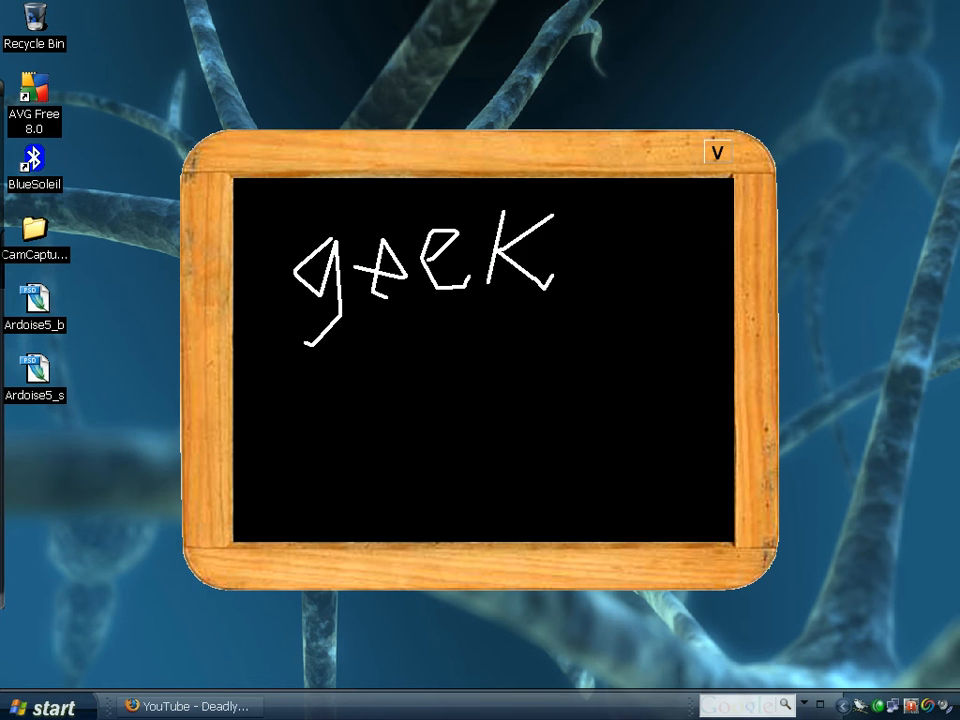
{"action": "left_click_drag", "start_coordinate": [560, 230], "coordinate": [650, 290]}
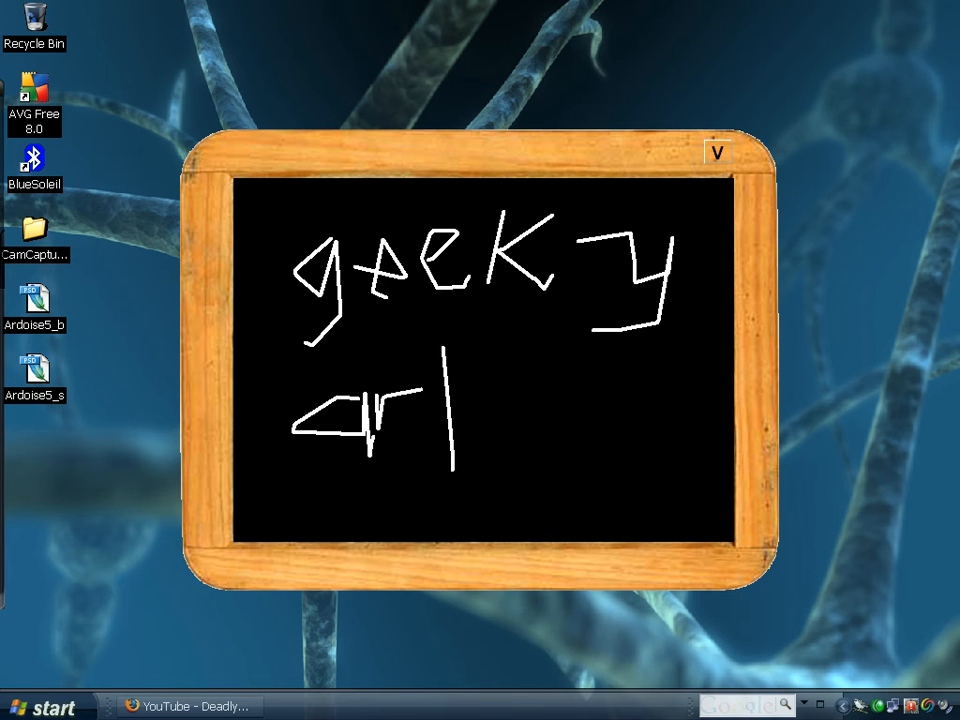
{"action": "left_click_drag", "start_coordinate": [460, 390], "coordinate": [490, 450]}
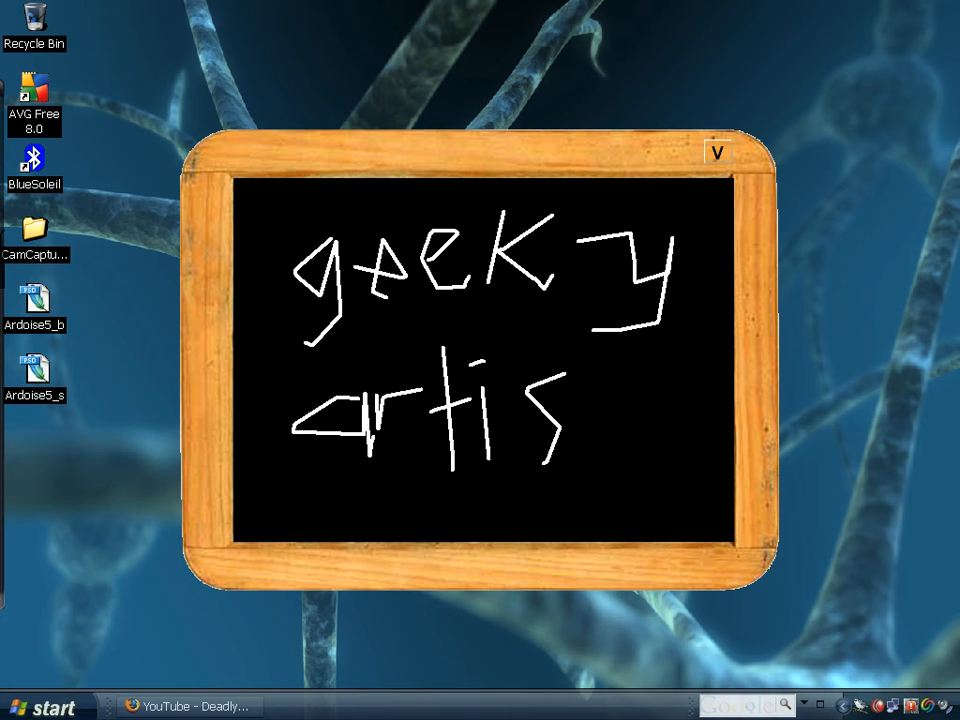
{"action": "left_click_drag", "start_coordinate": [580, 380], "coordinate": [650, 450]}
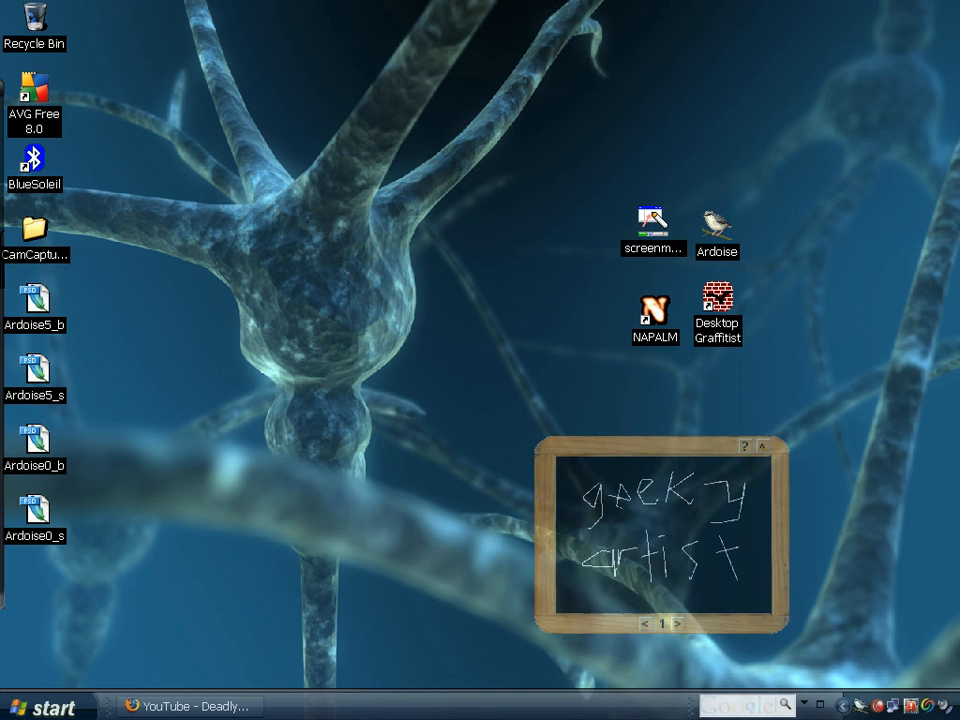
Step: Drag the note to the lower-right corner, sketch on page 6, then close Ardoise
{"action": "left_click_drag", "start_coordinate": [660, 540], "coordinate": [810, 580]}
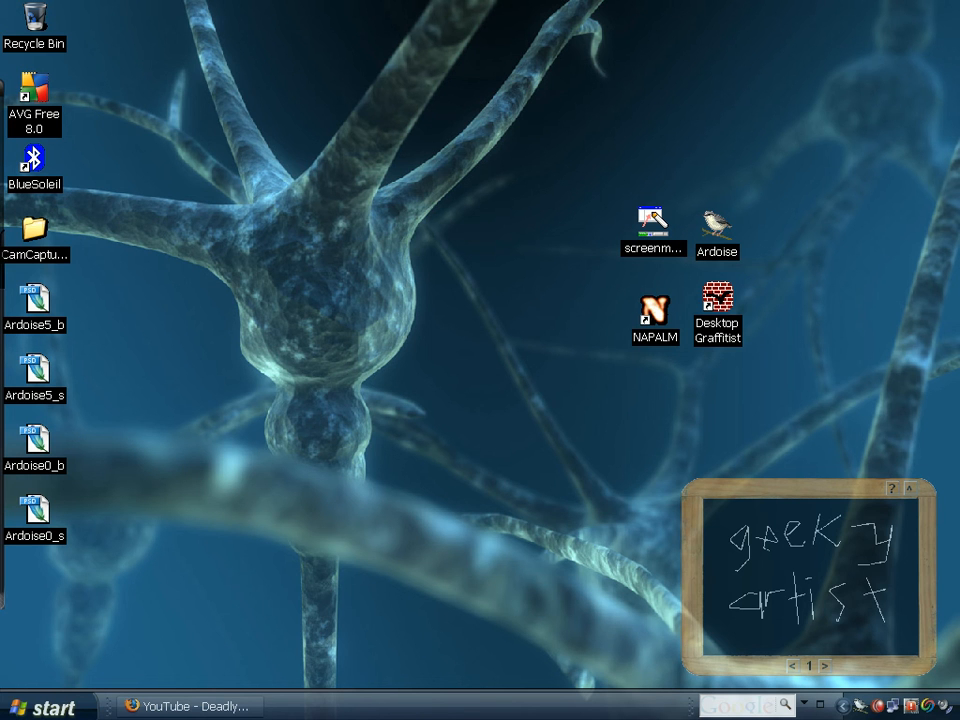
{"action": "left_click_drag", "start_coordinate": [805, 585], "coordinate": [535, 470]}
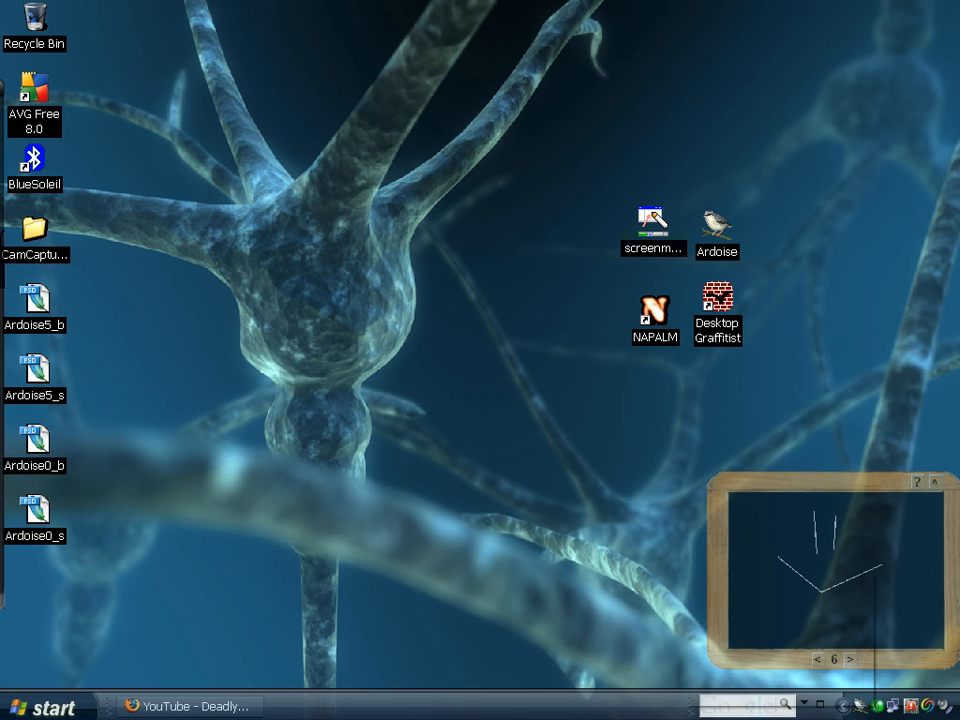
{"action": "right_click", "coordinate": [800, 580]}
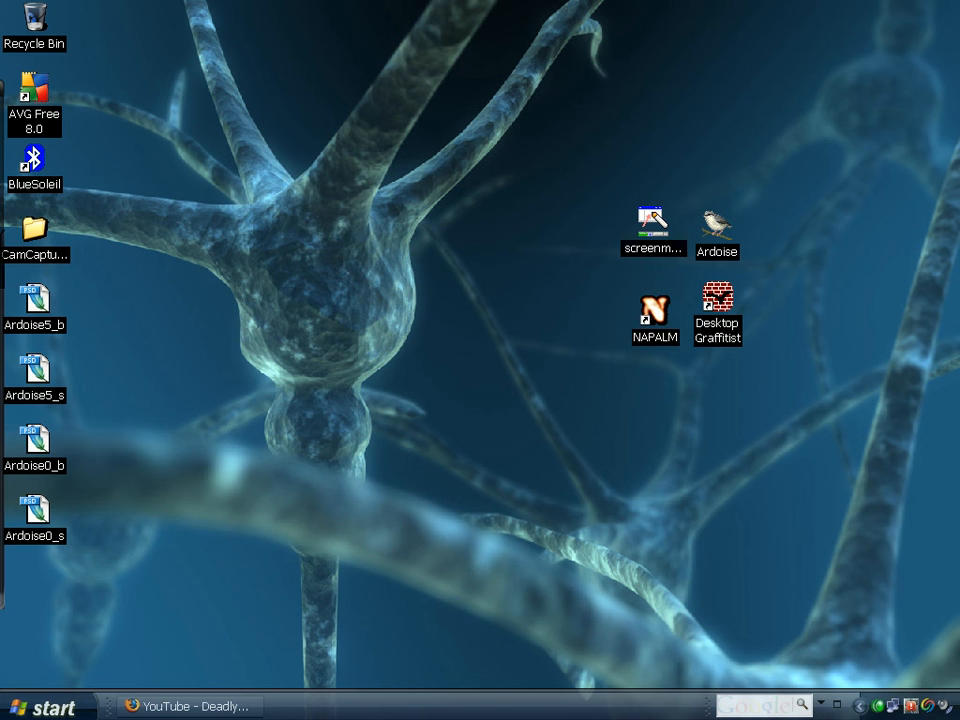
Step: Launch NAPALM from its desktop shortcut
{"action": "left_click", "coordinate": [654, 308]}
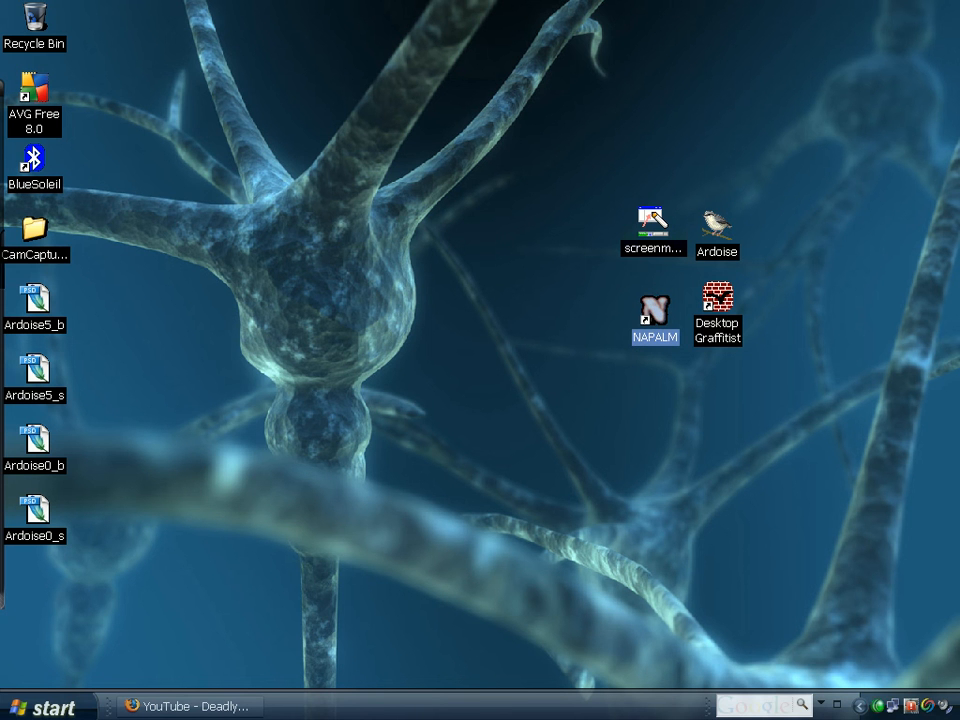
{"action": "left_click", "coordinate": [717, 298]}
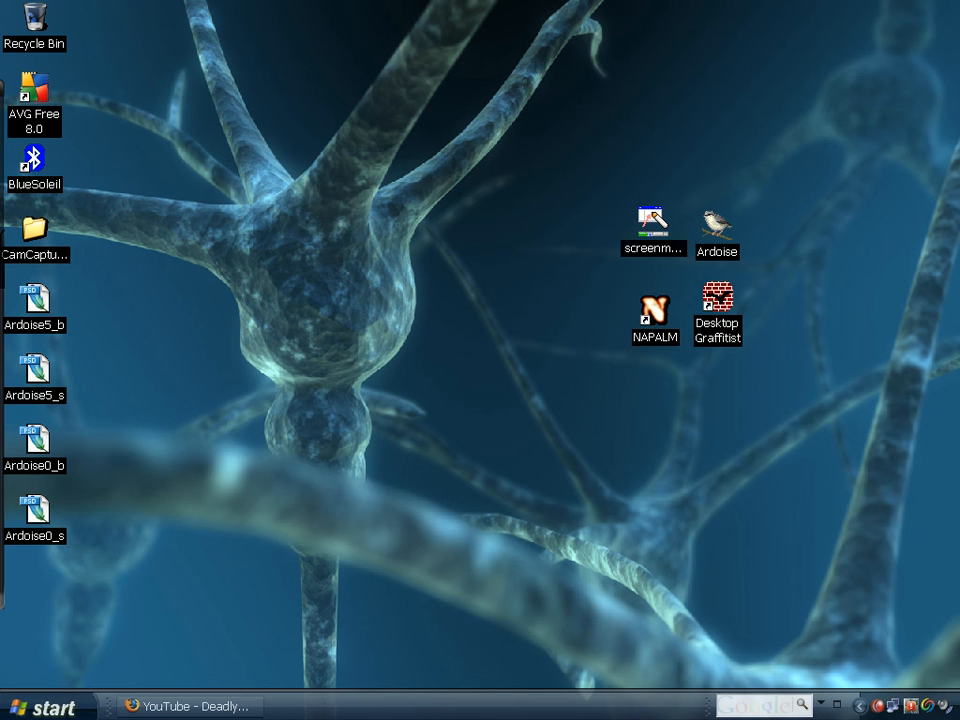
{"action": "left_click", "coordinate": [654, 312]}
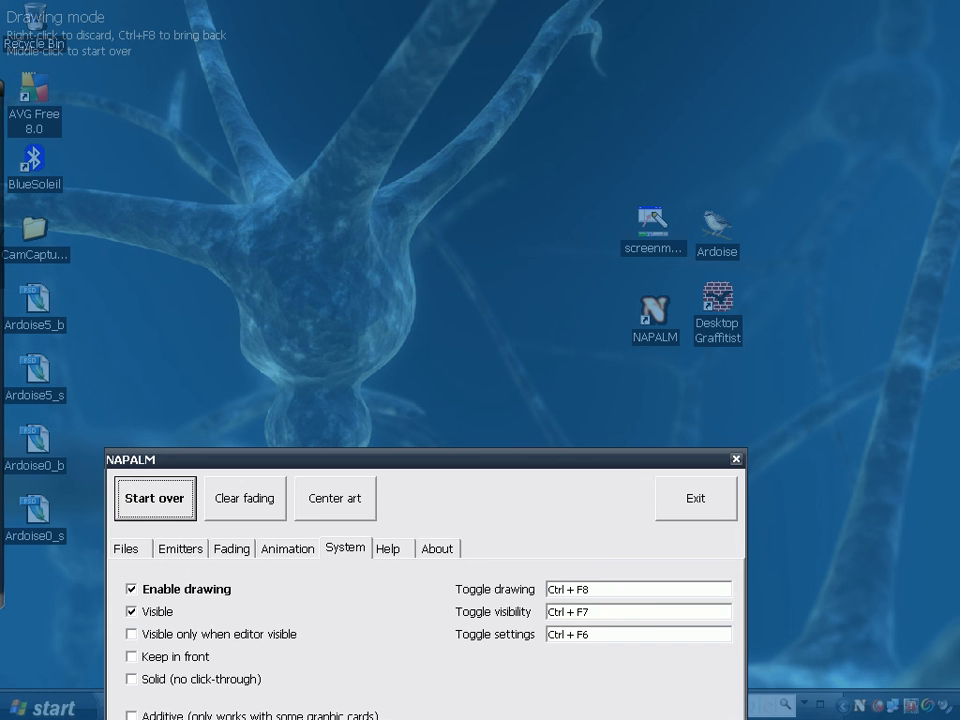
Step: Start over and paint a vertical fire streak, then a horizontal one across the top
{"action": "left_click", "coordinate": [733, 458]}
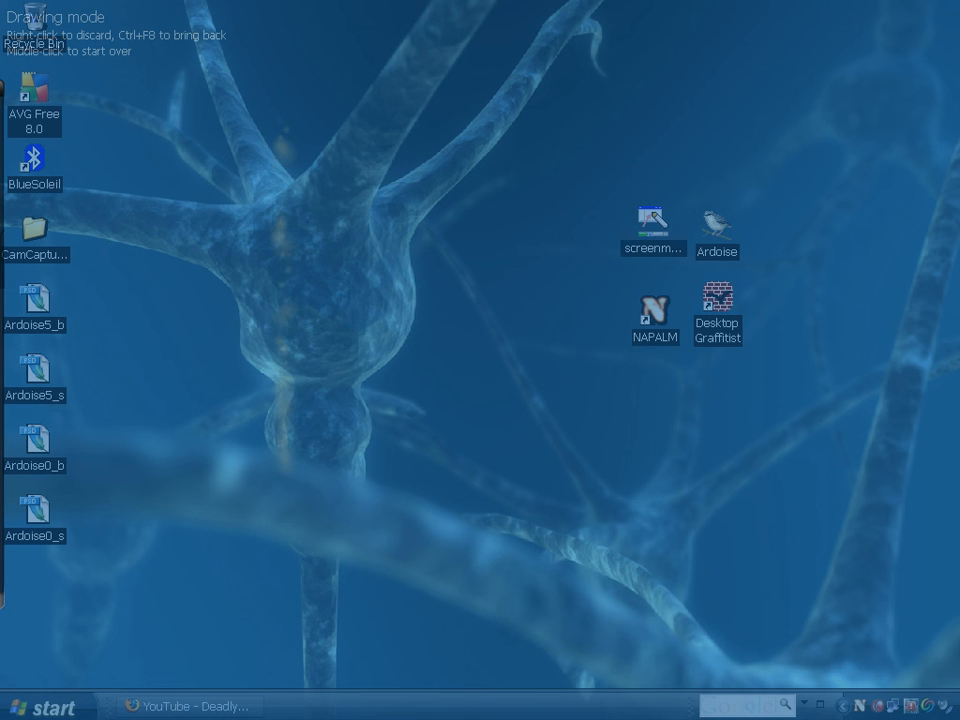
{"action": "left_click_drag", "start_coordinate": [280, 120], "coordinate": [280, 470]}
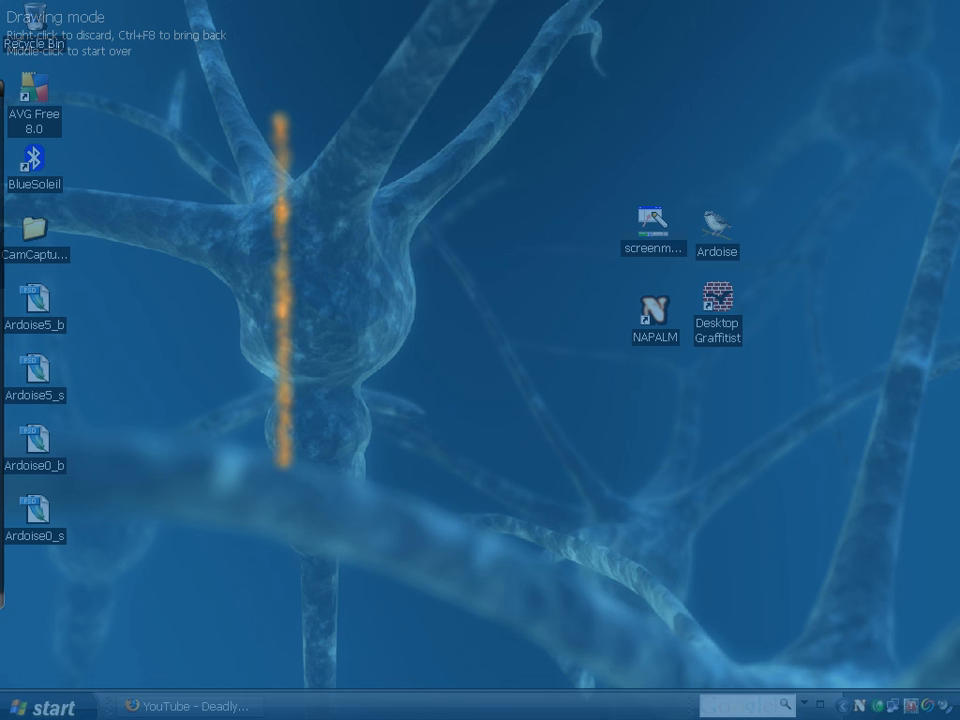
{"action": "left_click_drag", "start_coordinate": [287, 118], "coordinate": [770, 114]}
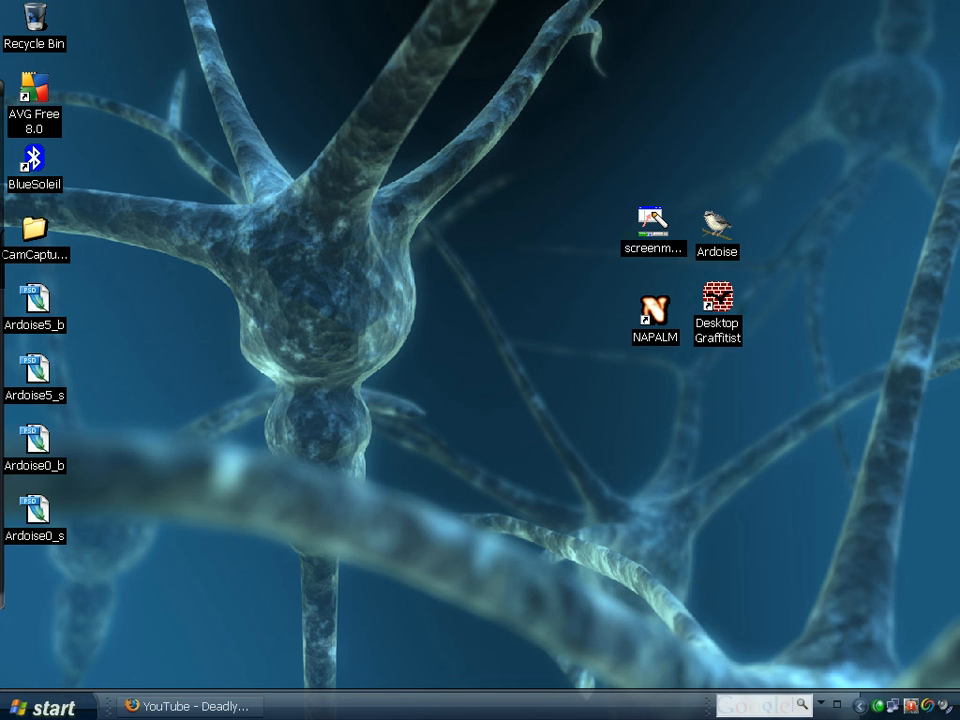
Step: Spray with Desktop Graffitist, switch the can to green, then restore the Firefox YouTube window
{"action": "left_click", "coordinate": [717, 300]}
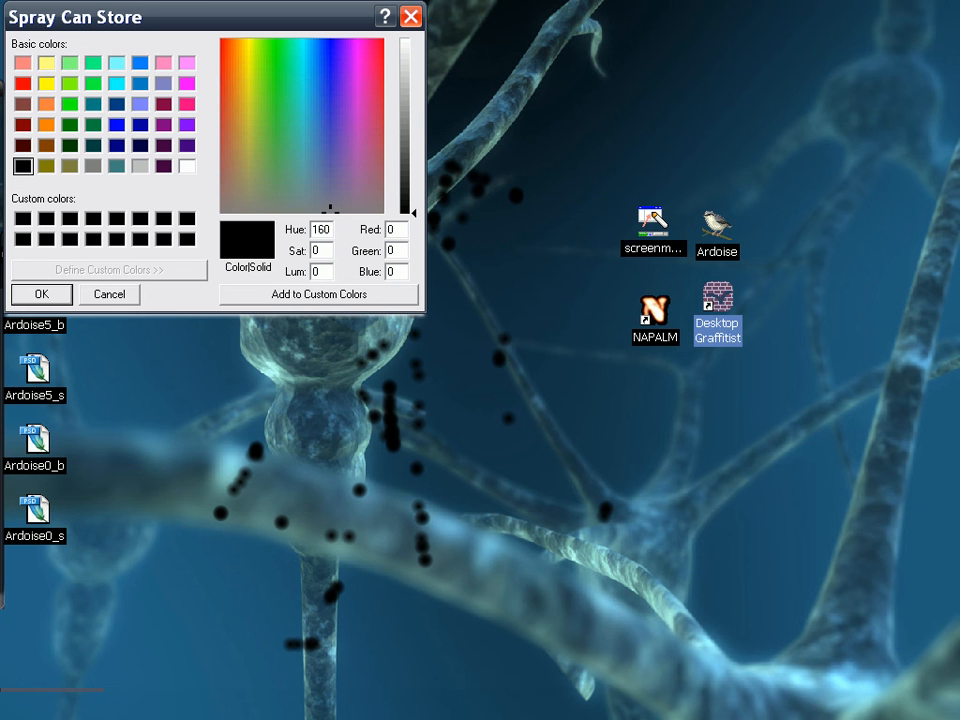
{"action": "left_click", "coordinate": [78, 78]}
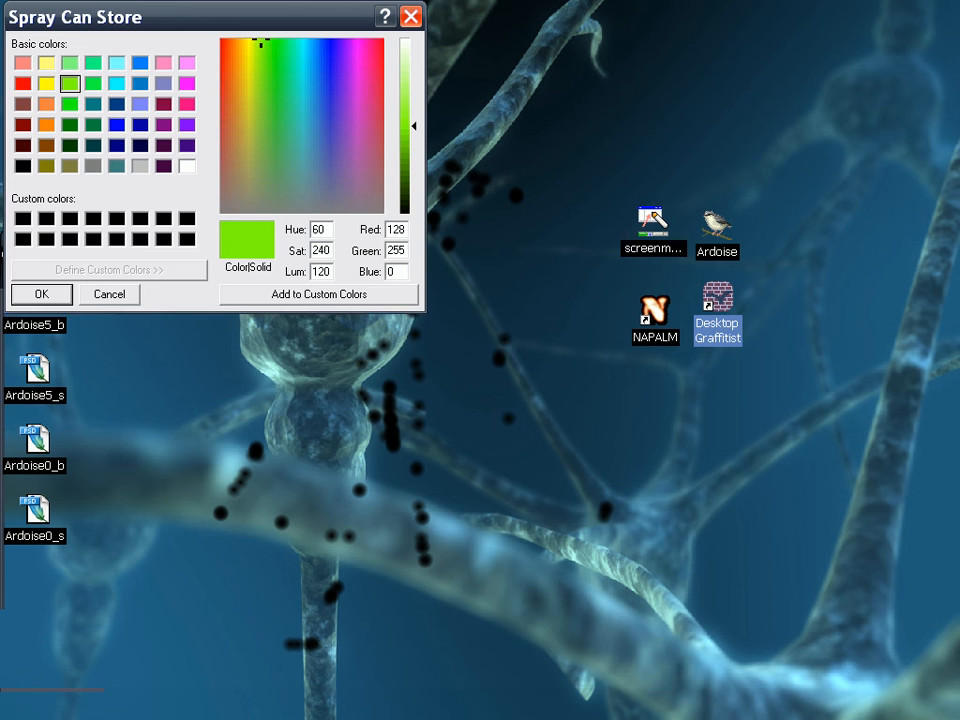
{"action": "left_click", "coordinate": [41, 294]}
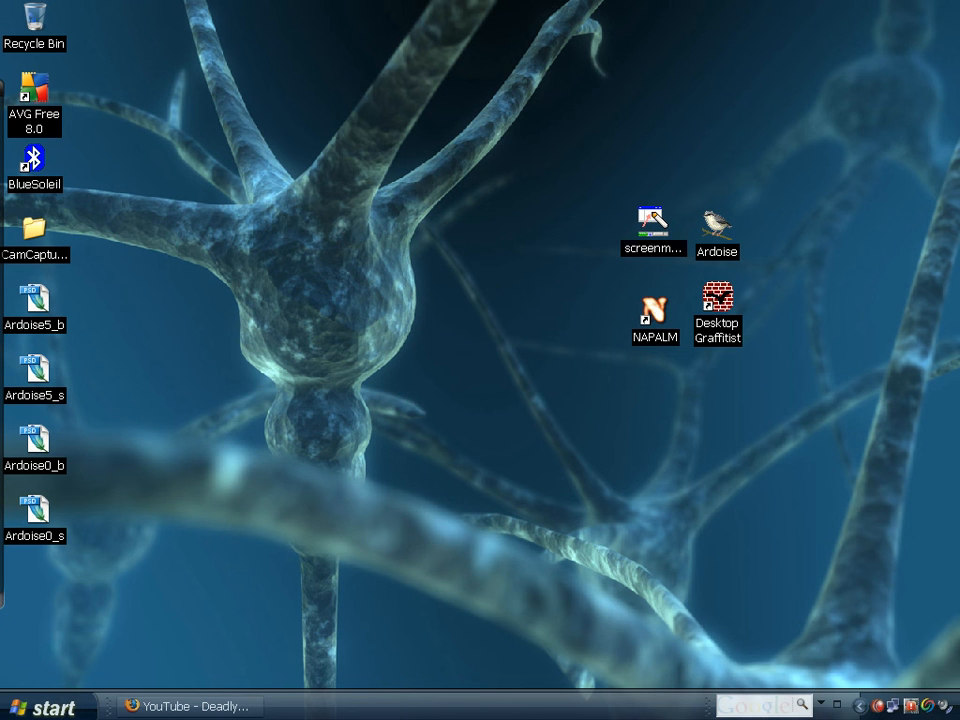
{"action": "left_click", "coordinate": [190, 705]}
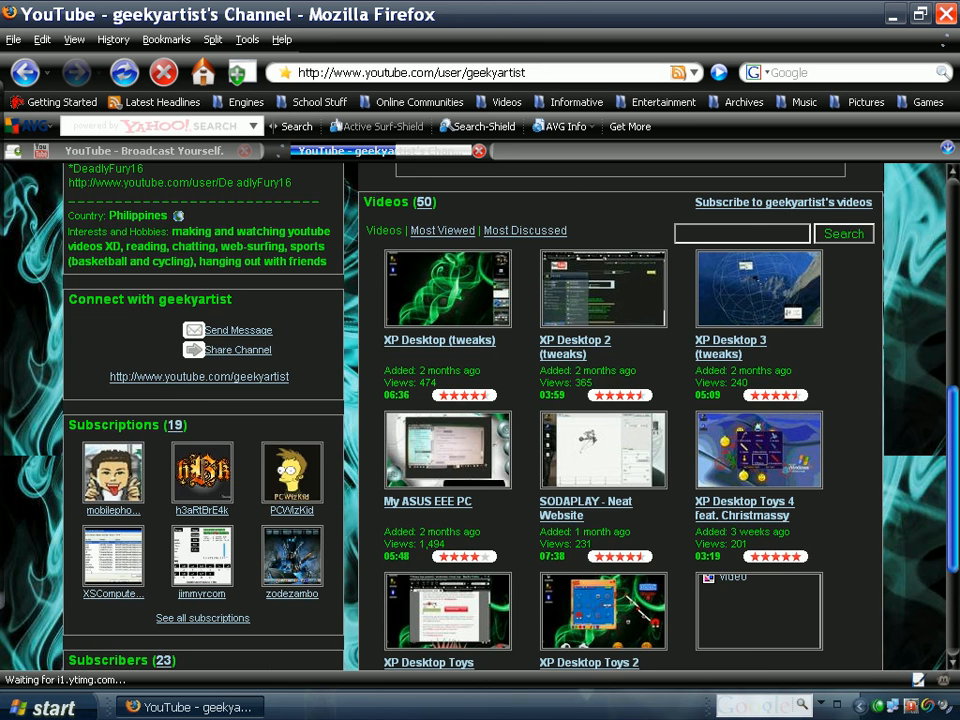
Step: Open the channel's full subscribers list via 'See all subscribers'
{"action": "scroll", "scroll_direction": "down", "scroll_amount": 3}
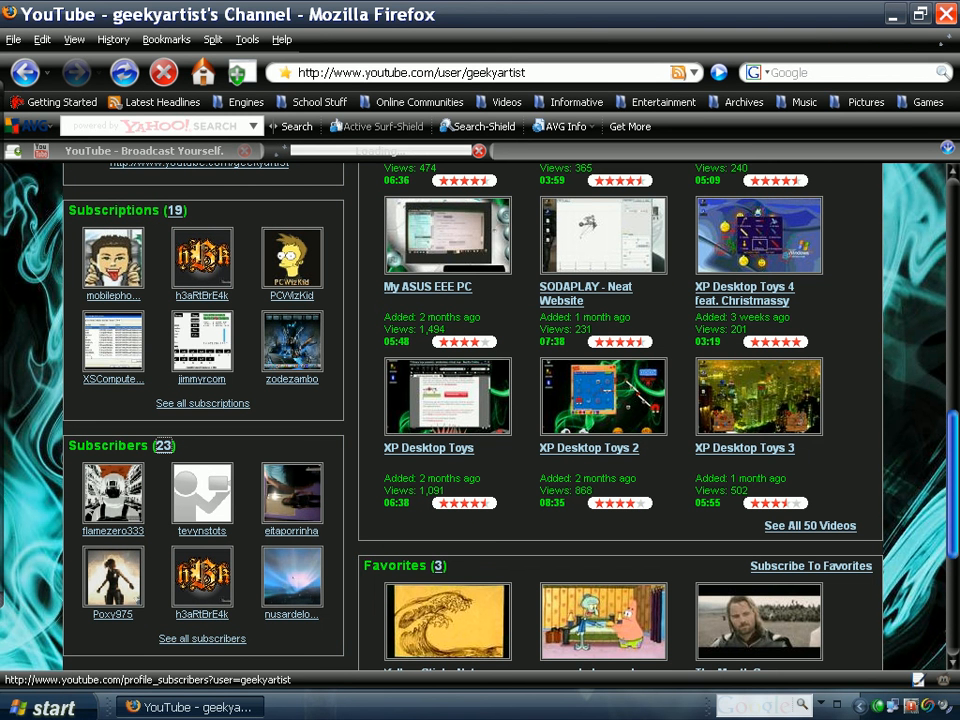
{"action": "left_click", "coordinate": [202, 638]}
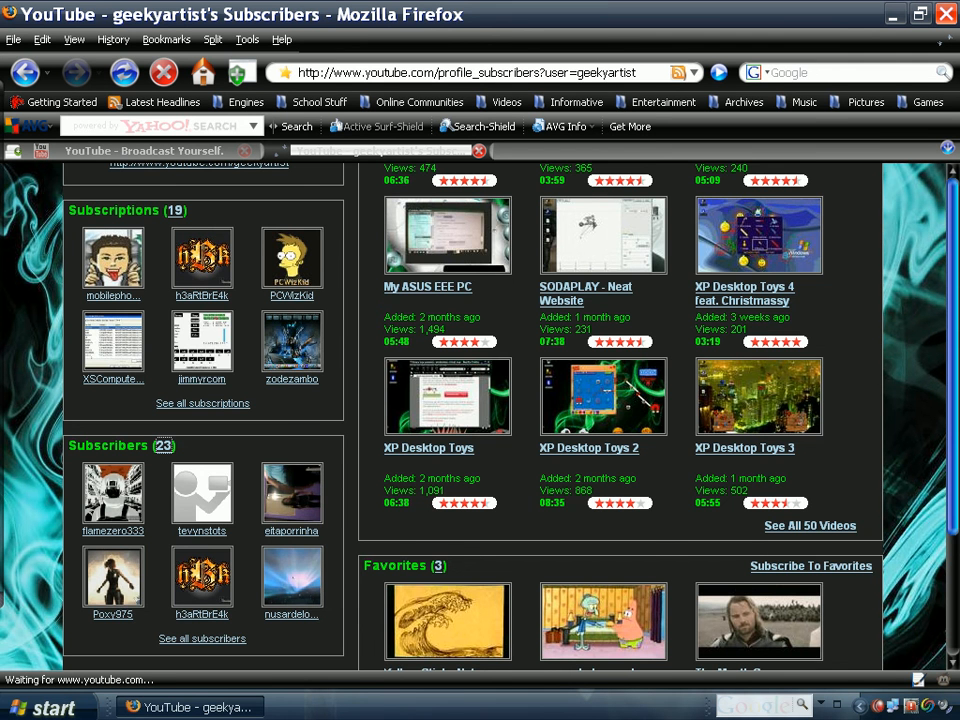
{"action": "left_click", "coordinate": [202, 638]}
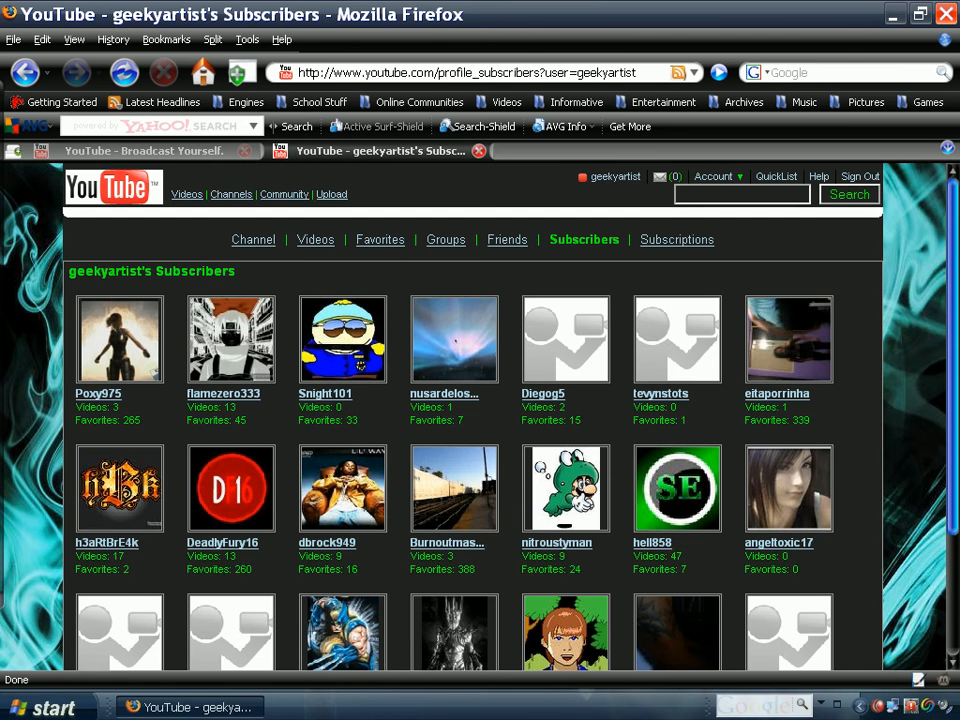
Step: Scroll to the bottom of the list and go to subscribers page 2
{"action": "scroll", "scroll_direction": "down", "scroll_amount": 3}
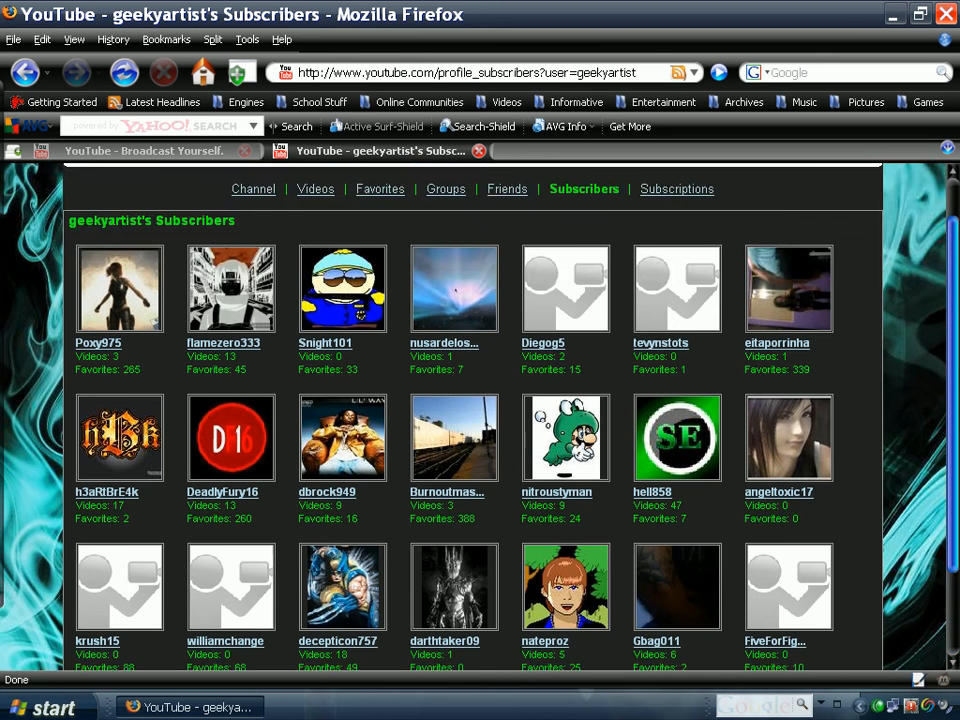
{"action": "scroll", "scroll_direction": "down", "scroll_amount": 3}
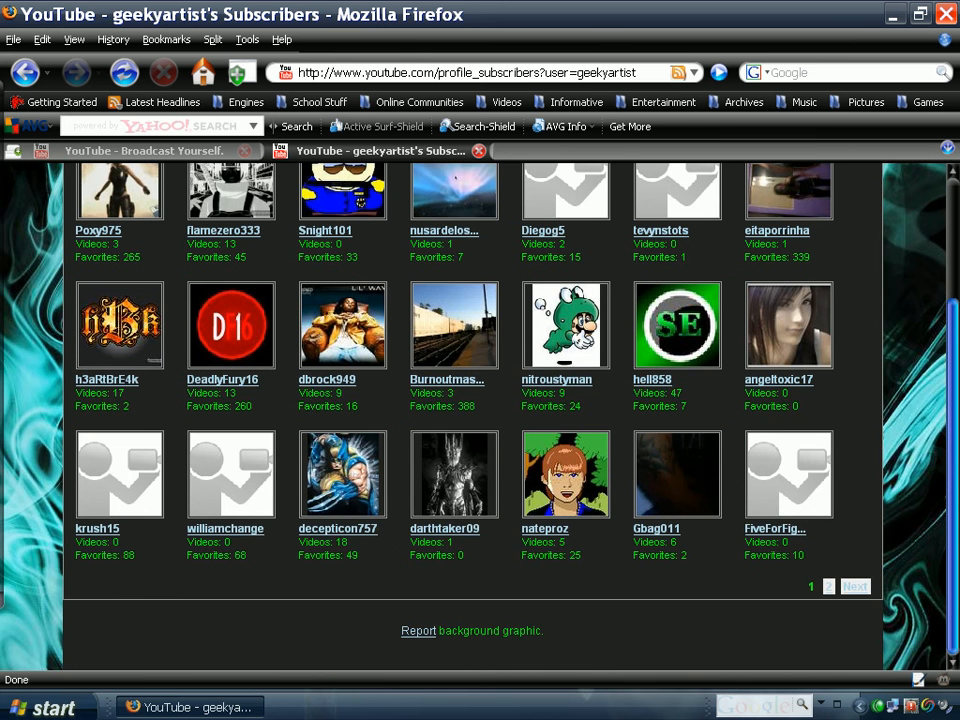
{"action": "left_click", "coordinate": [829, 586]}
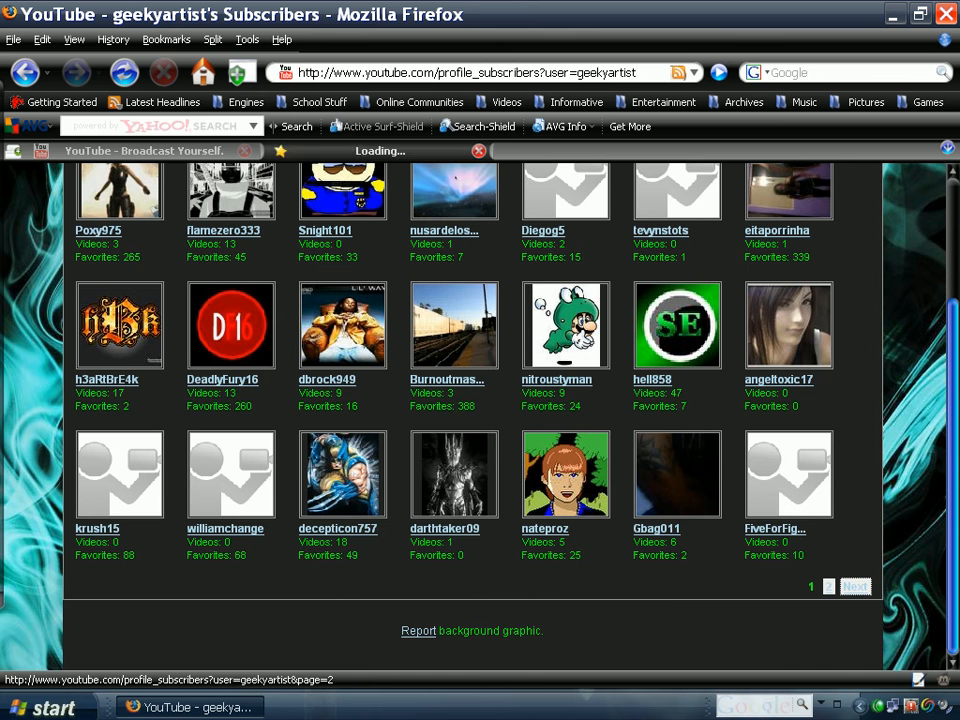
{"action": "left_click", "coordinate": [854, 586]}
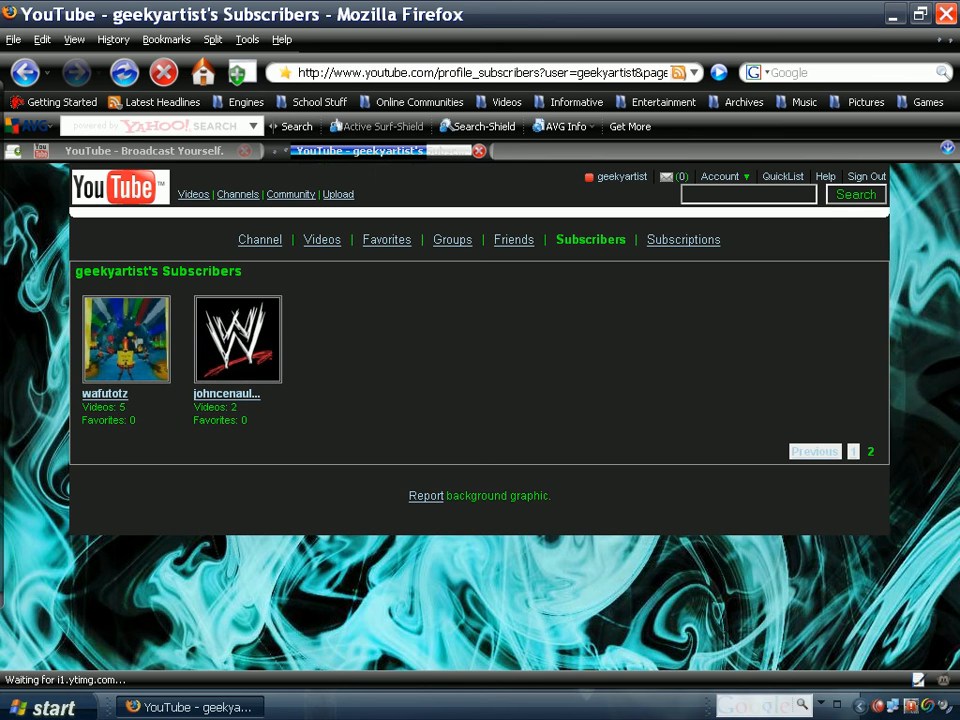